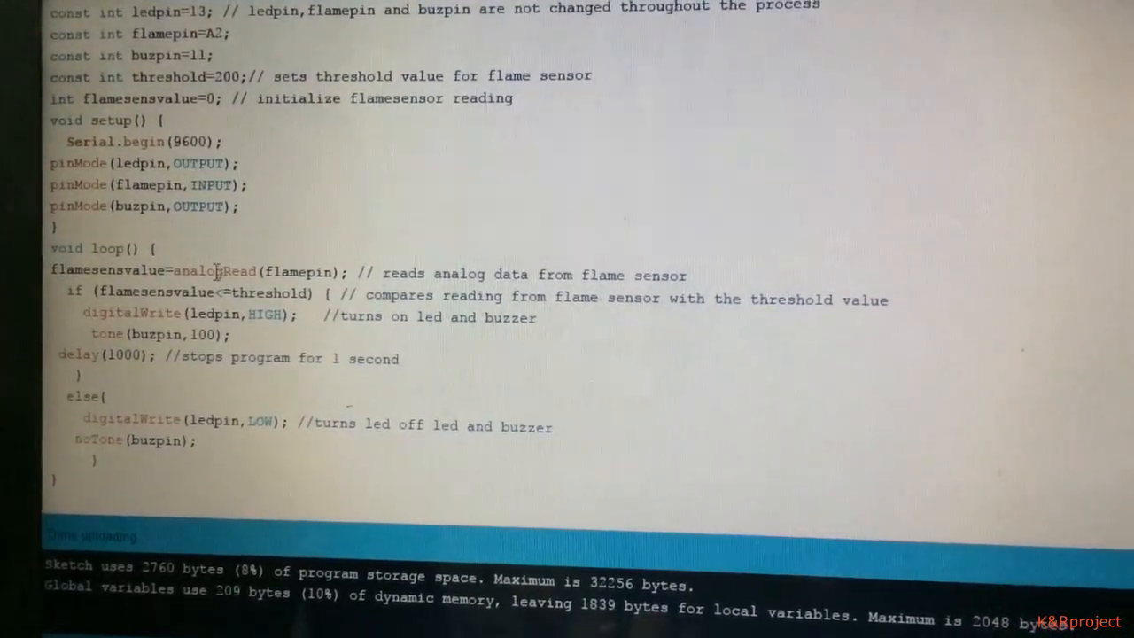
scroll(down, 3)
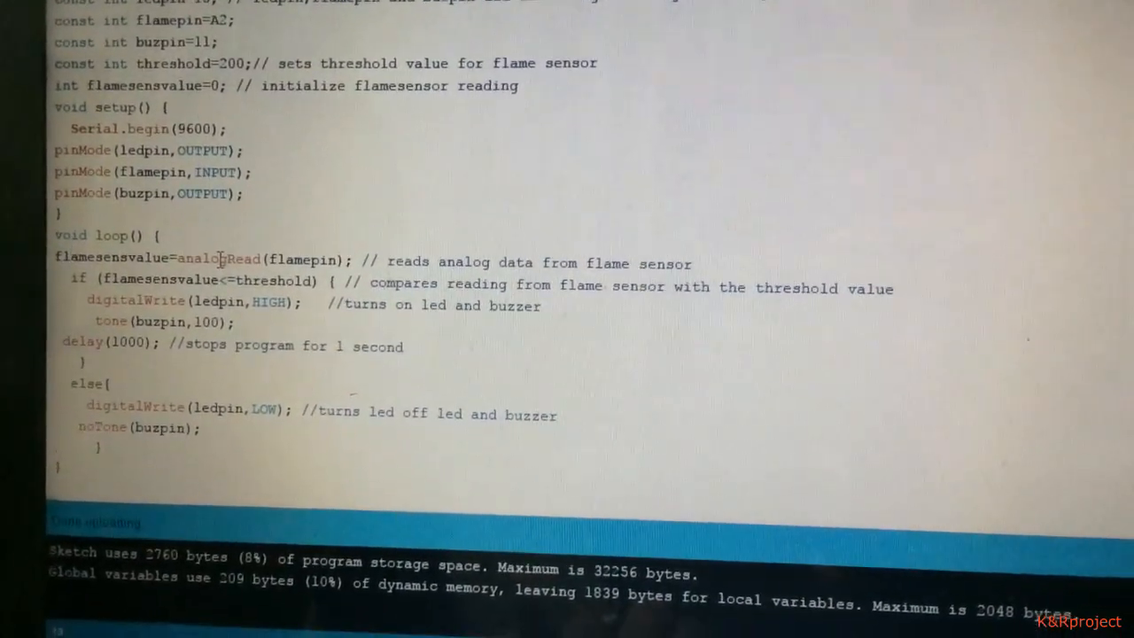